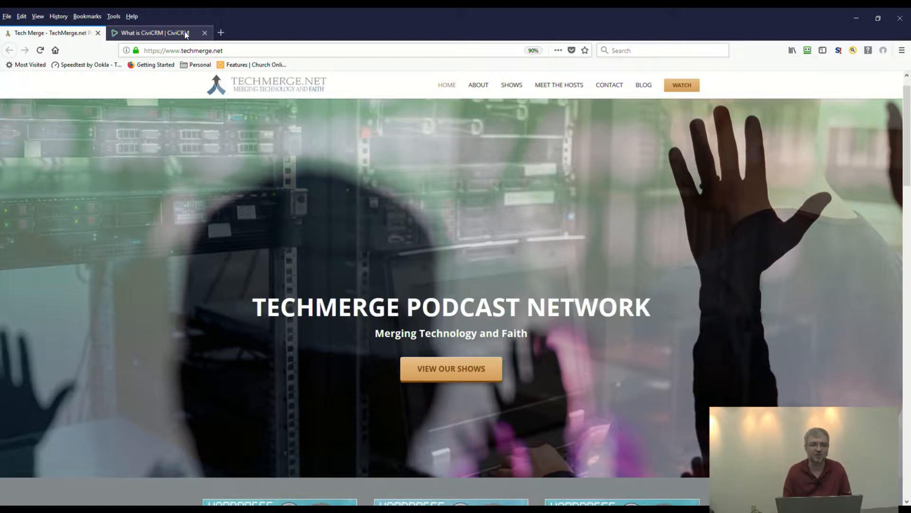
# Switch the browser to the already-open 'What is CiviCRM | CiviCRM' page
pyautogui.click(157, 32)
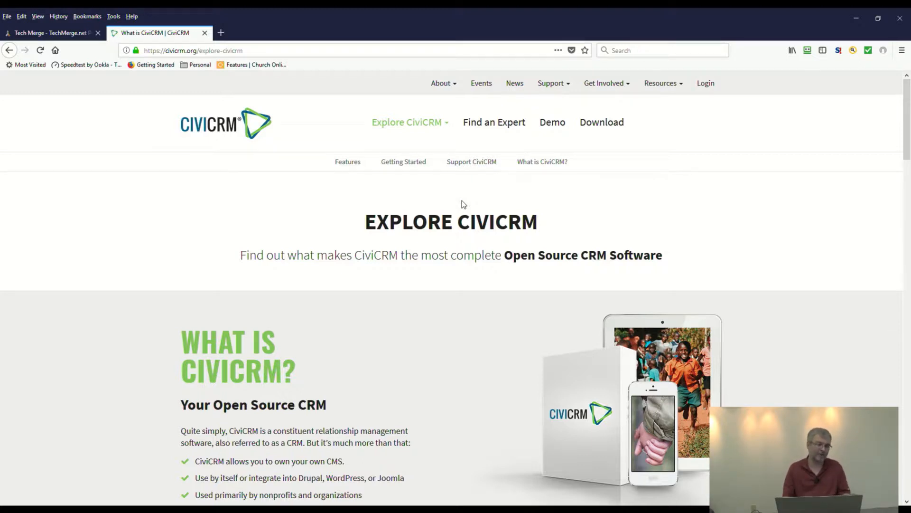
# Scroll past the What is CiviCRM summary until the Features heading is in view
pyautogui.scroll(-3)
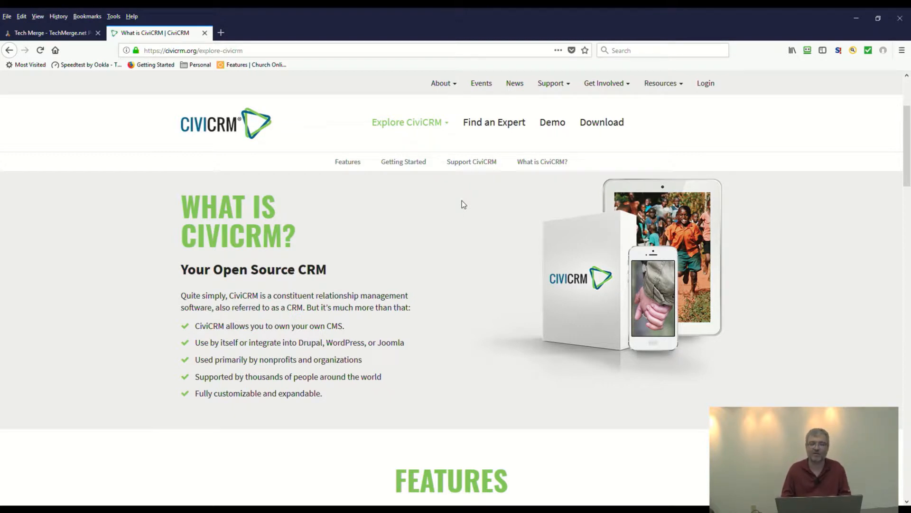
pyautogui.scroll(-3)
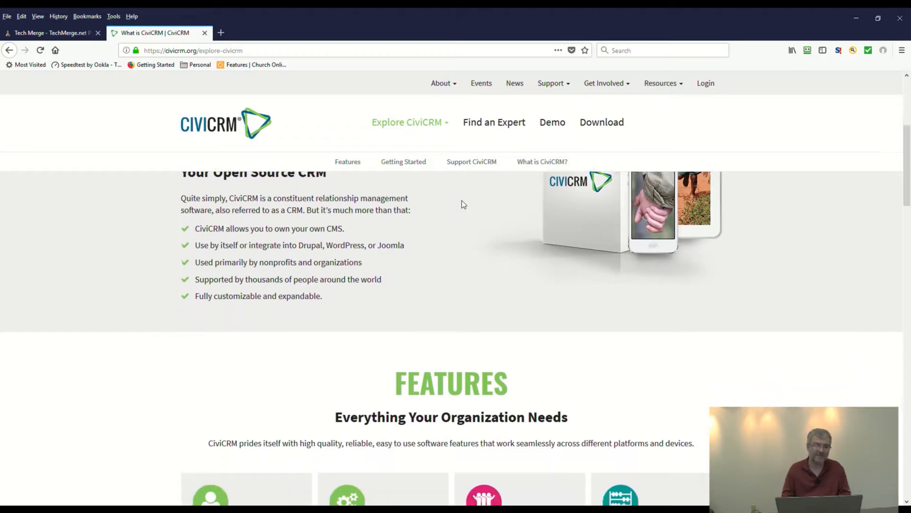
pyautogui.scroll(-3)
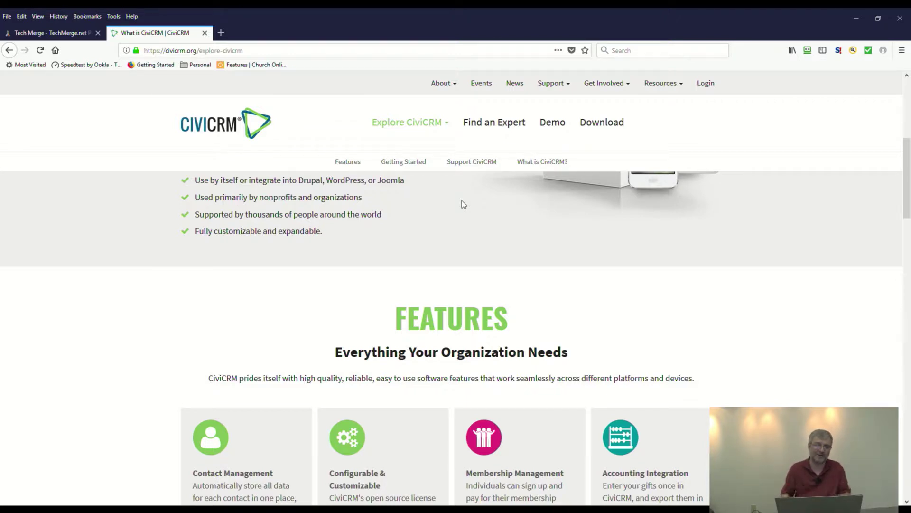
# Scroll through the first two feature rows: contact, membership, accounting, case, event, email marketing and contribution management
pyautogui.scroll(-3)
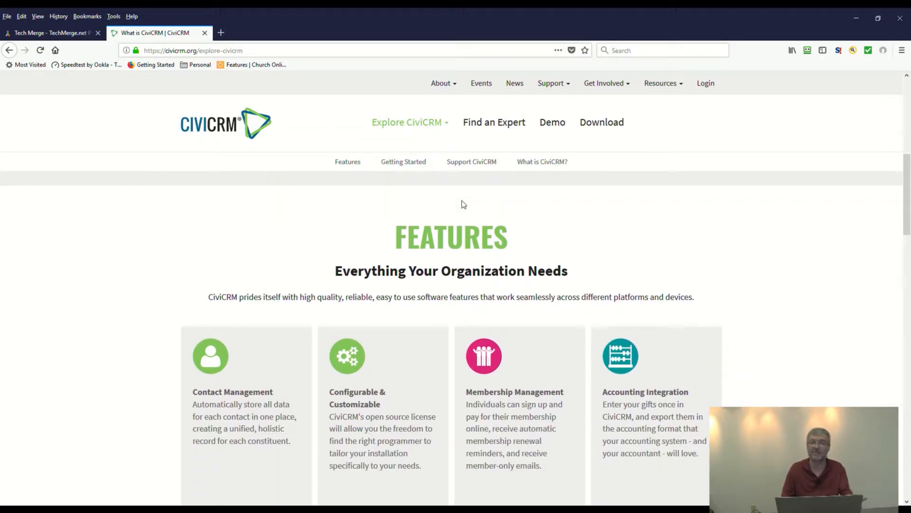
pyautogui.scroll(-3)
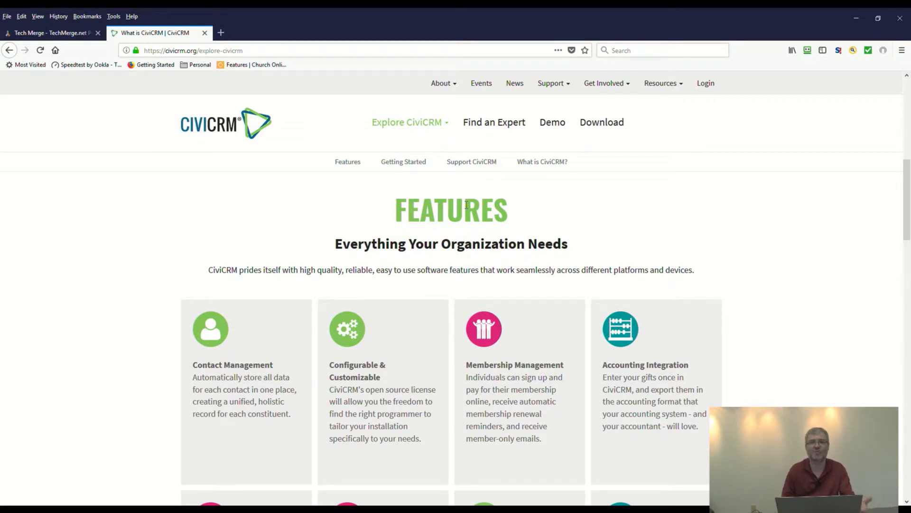
pyautogui.scroll(-3)
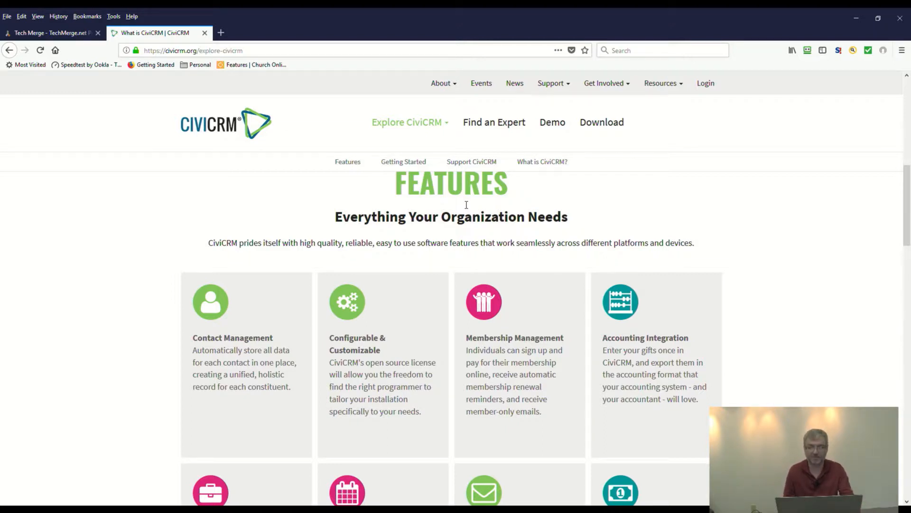
pyautogui.scroll(-3)
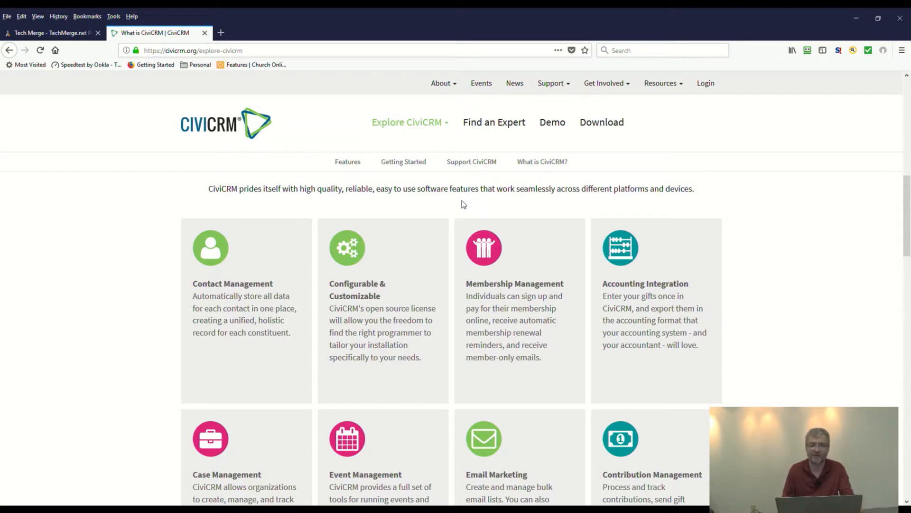
pyautogui.scroll(-3)
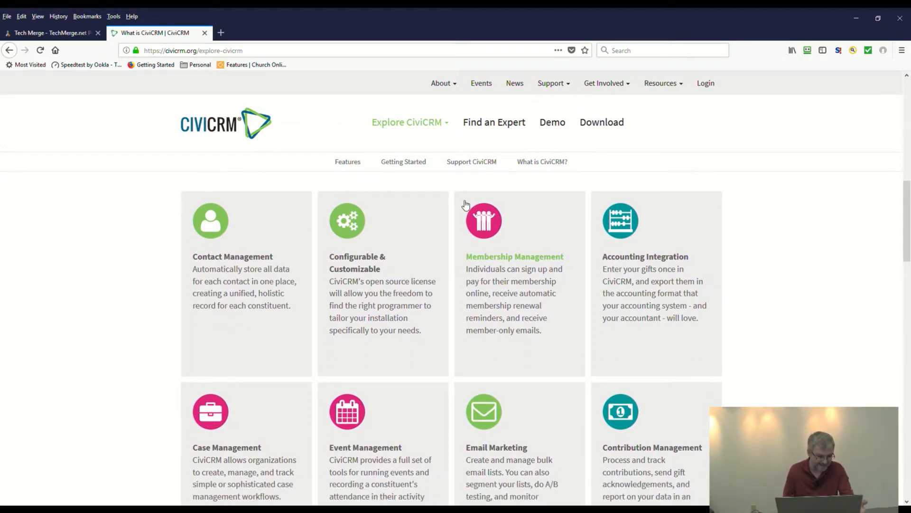
pyautogui.scroll(-3)
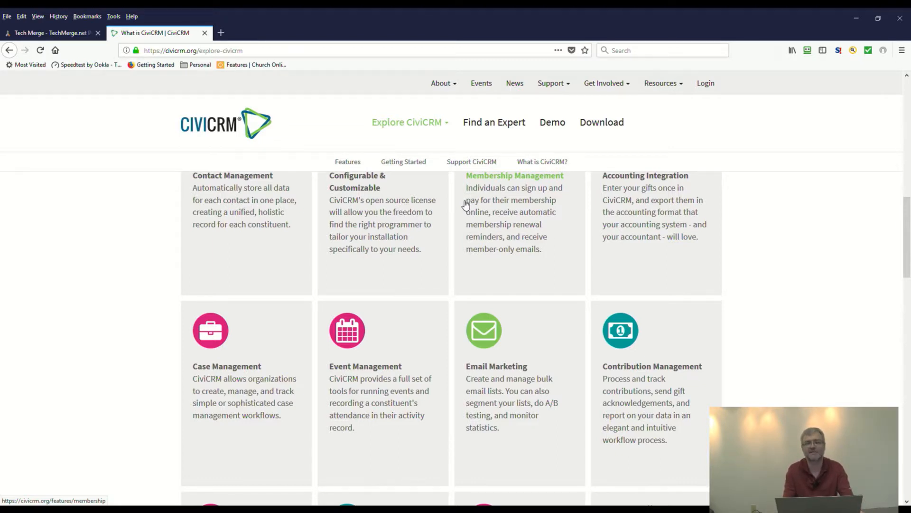
# Scroll past advocacy, peer-to-peer fundraising, reports and CMS compatibility to the Getting Started section
pyautogui.scroll(-3)
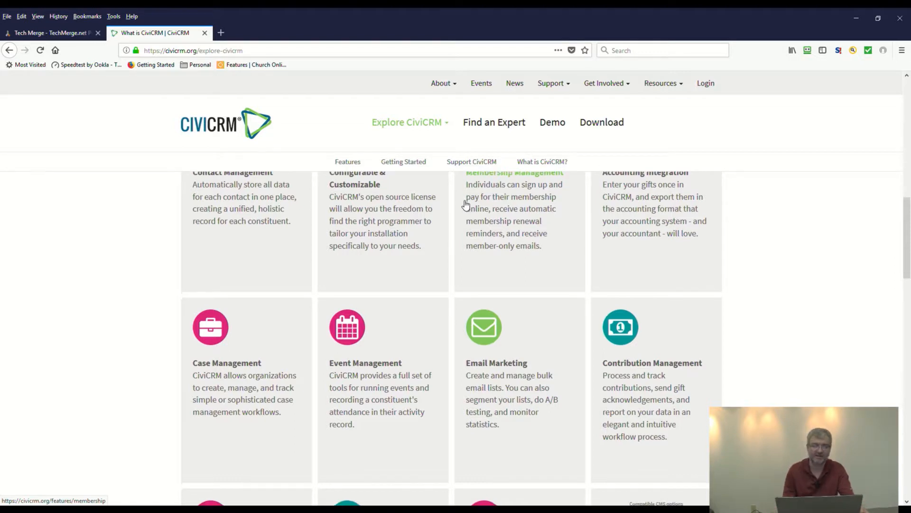
pyautogui.scroll(-3)
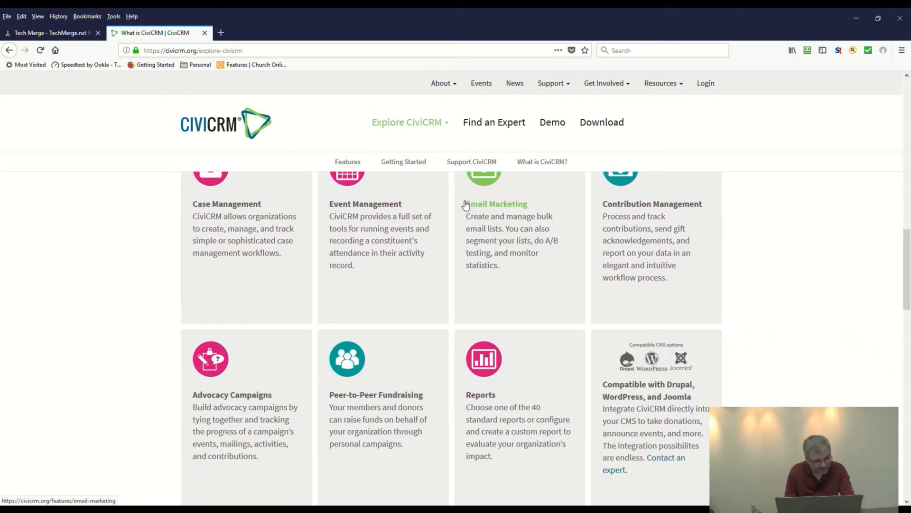
pyautogui.scroll(-3)
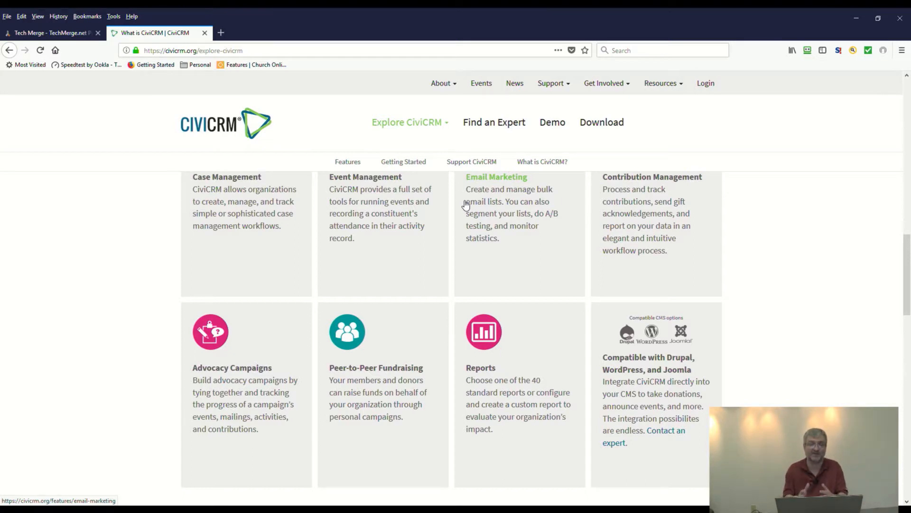
pyautogui.moveTo(462, 201)
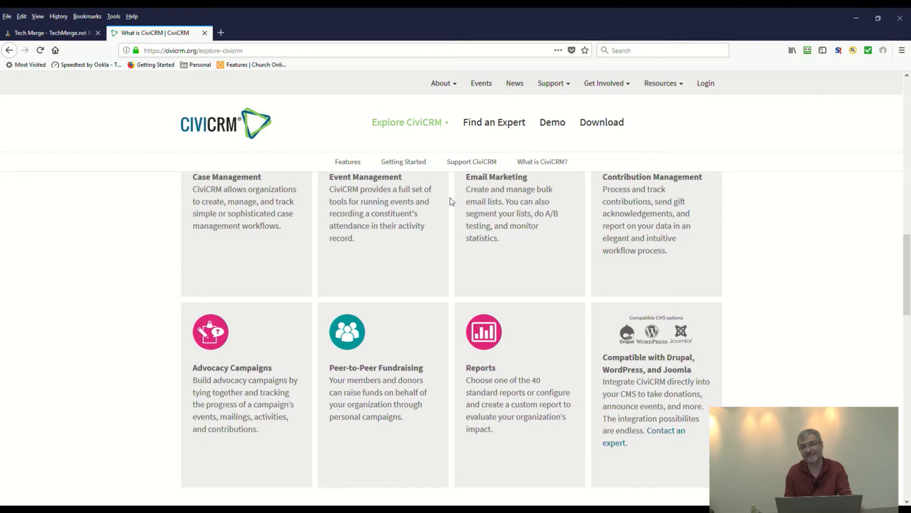
pyautogui.scroll(-3)
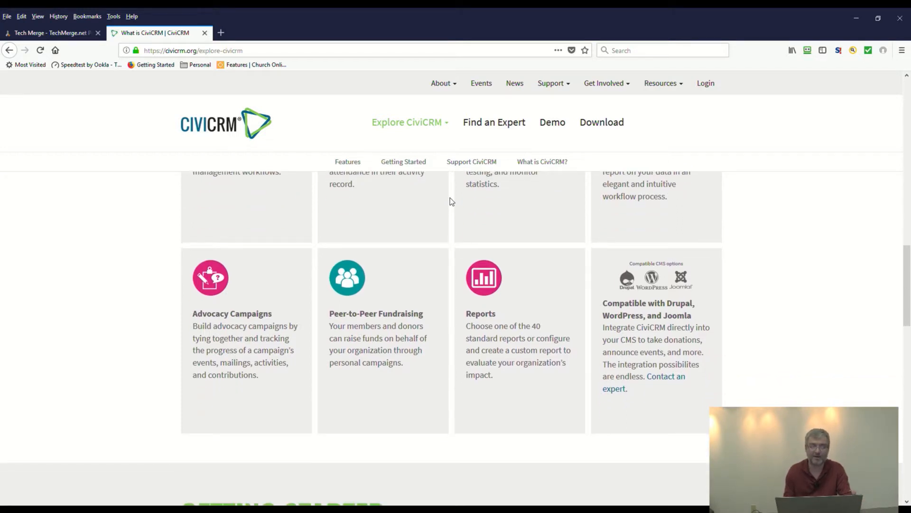
pyautogui.scroll(-3)
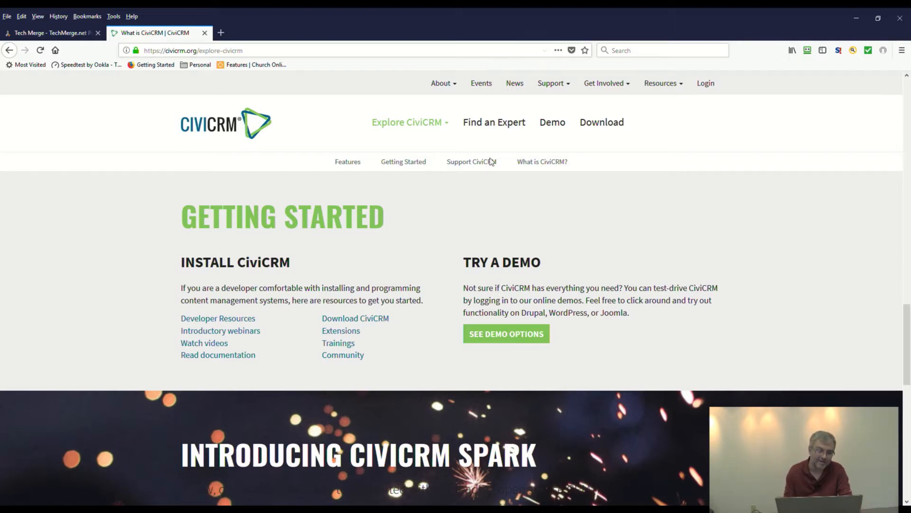
# Follow See Demo Options and review the partner demo sites, French CiviCRM 5 through CiviHR, returning to the top
pyautogui.click(552, 122)
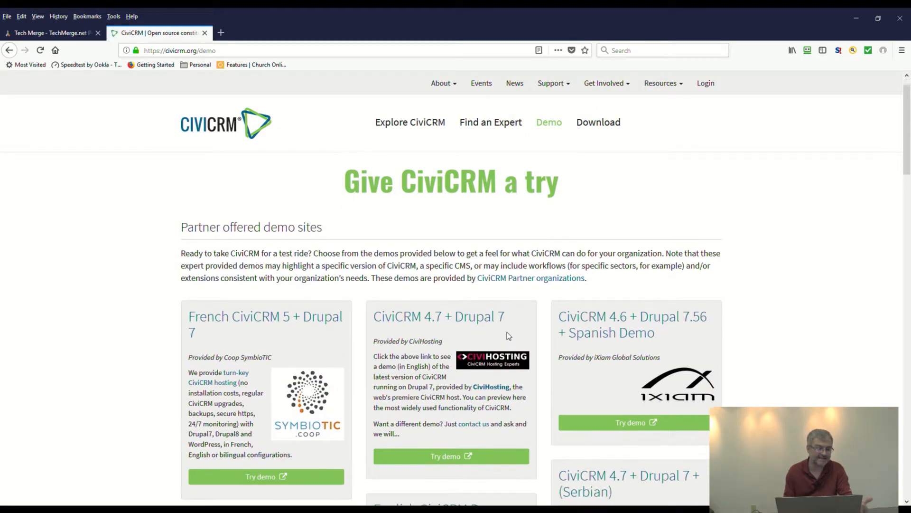
pyautogui.scroll(-3)
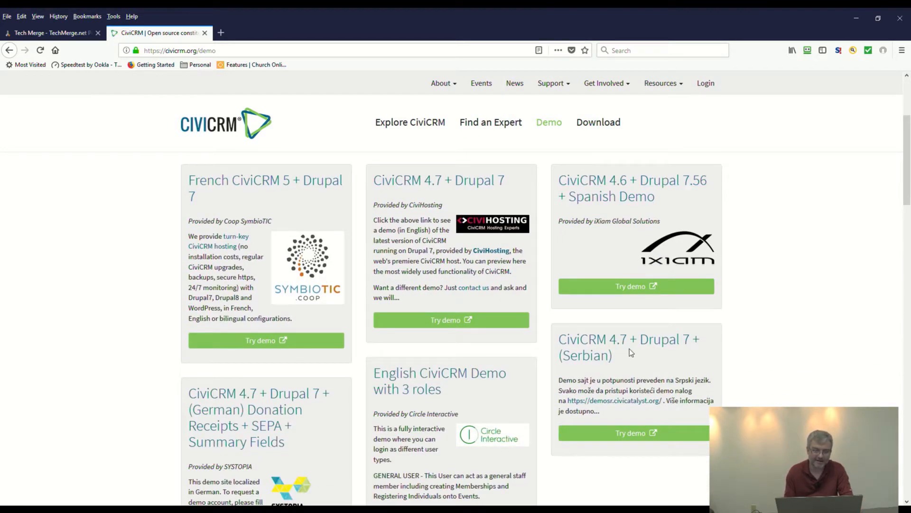
pyautogui.scroll(-3)
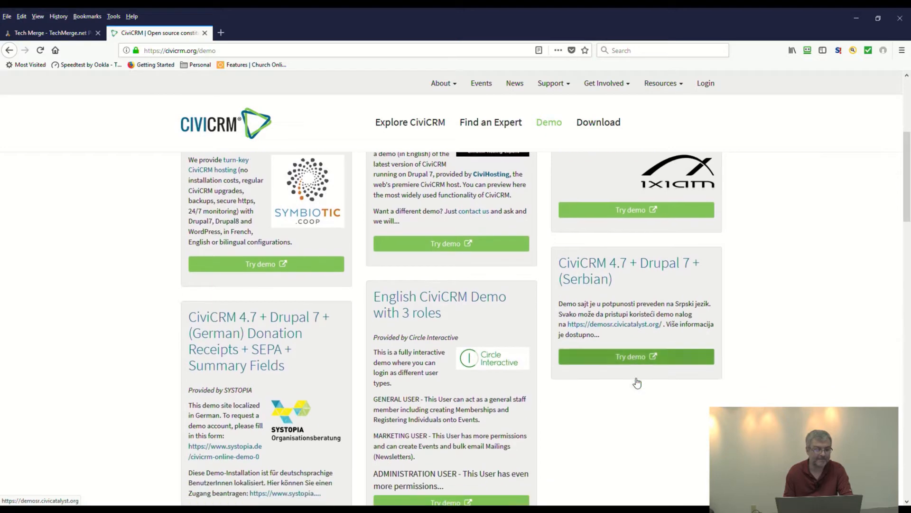
pyautogui.scroll(-3)
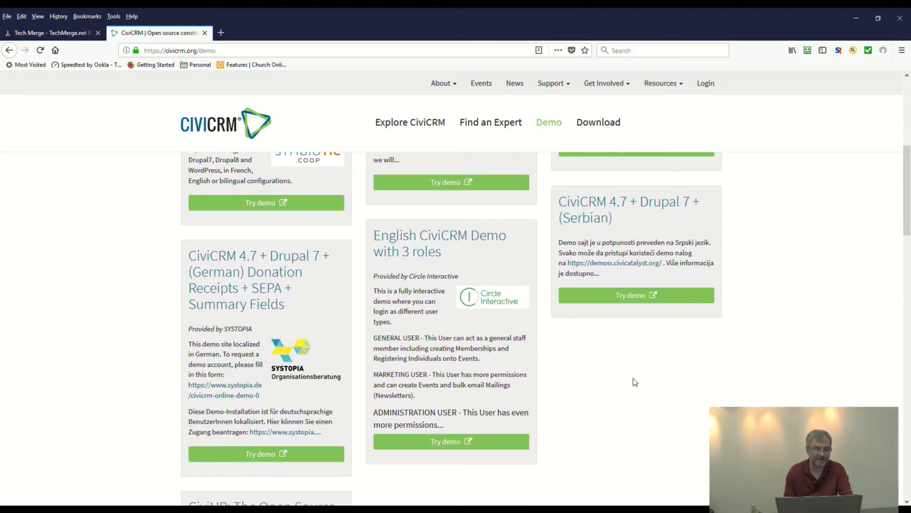
pyautogui.scroll(-3)
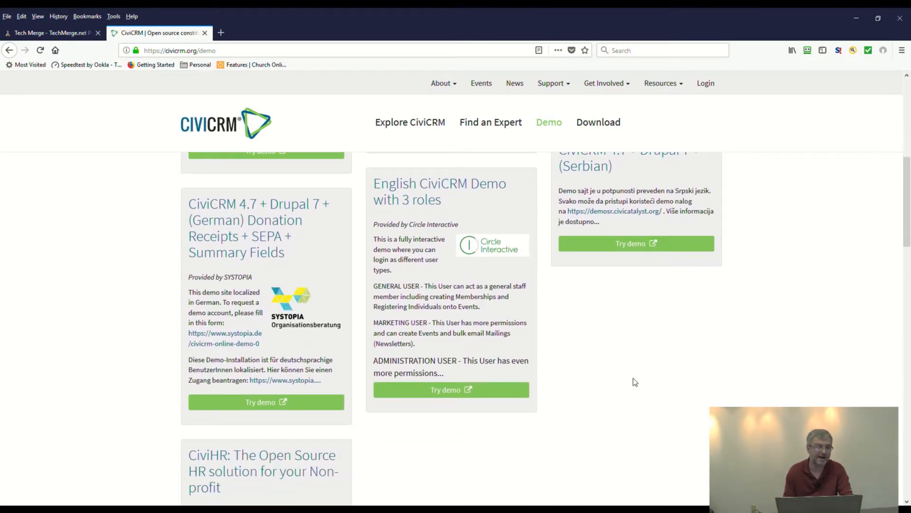
pyautogui.scroll(-3)
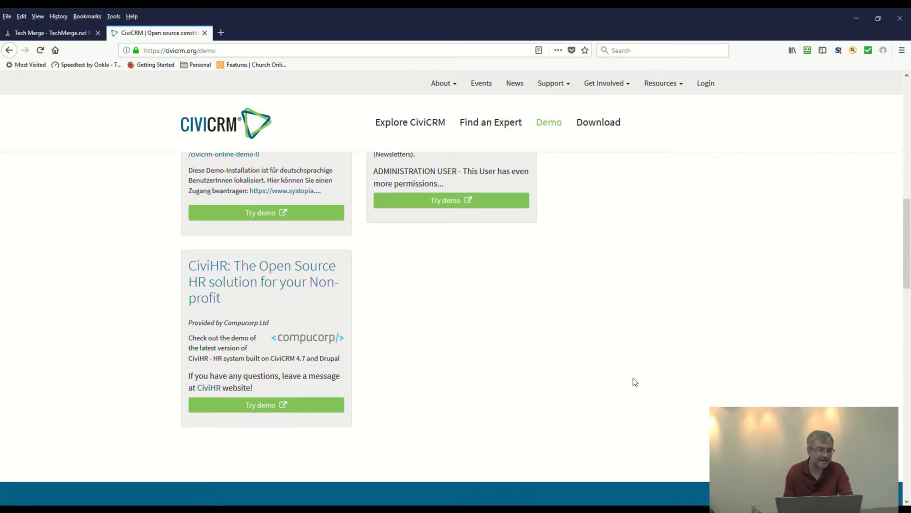
pyautogui.scroll(3)
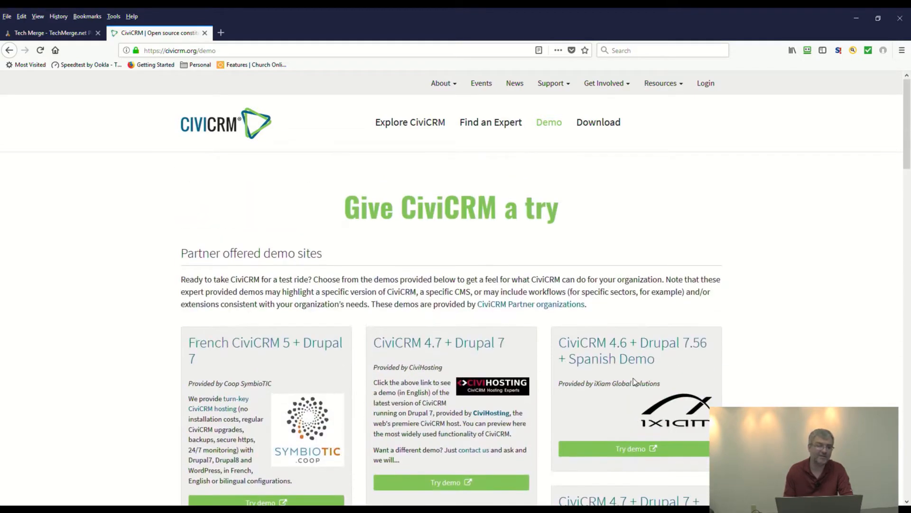